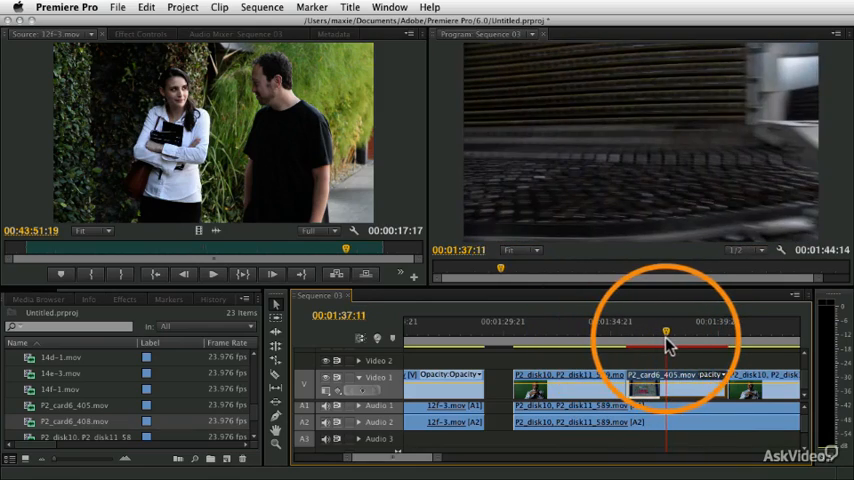
Preview the P2_card6_405 B-roll shot, then replace it with P2_card6_408.mov from the bin.
drag(665, 332, 649, 332)
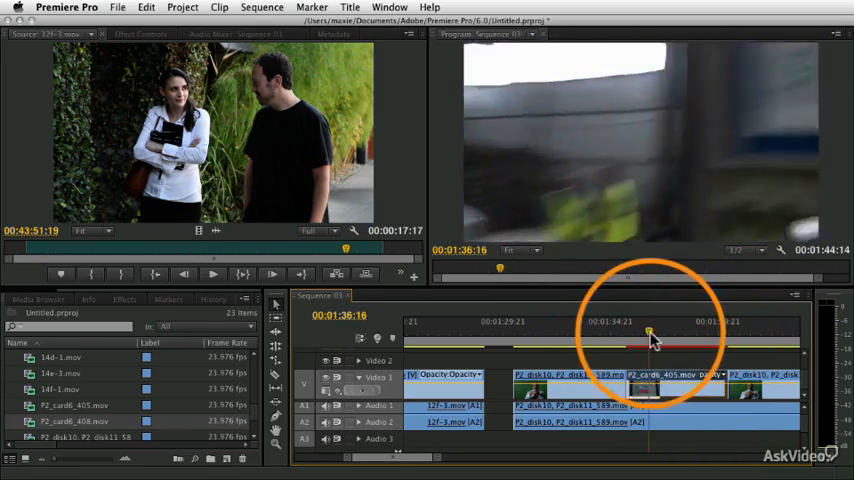
click(677, 335)
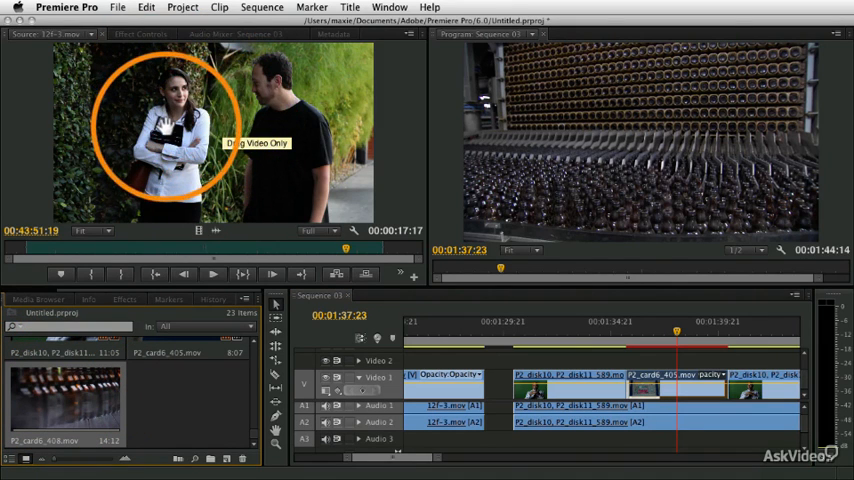
mouse_move(640, 310)
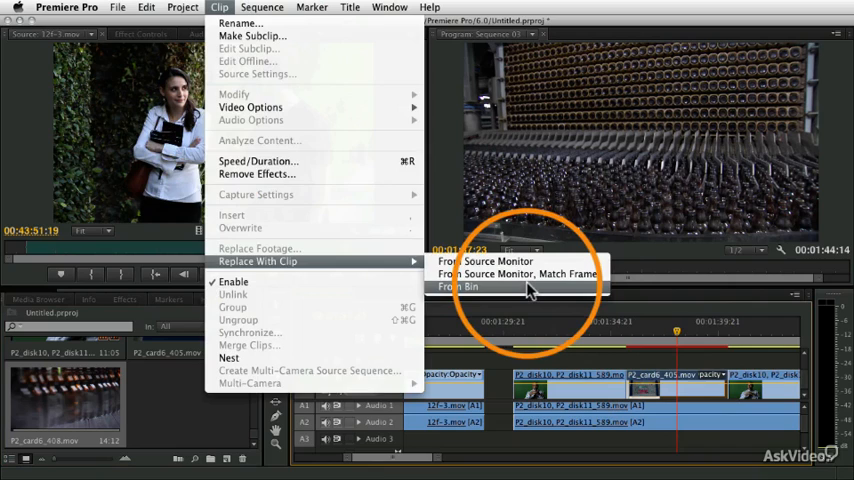
click(459, 287)
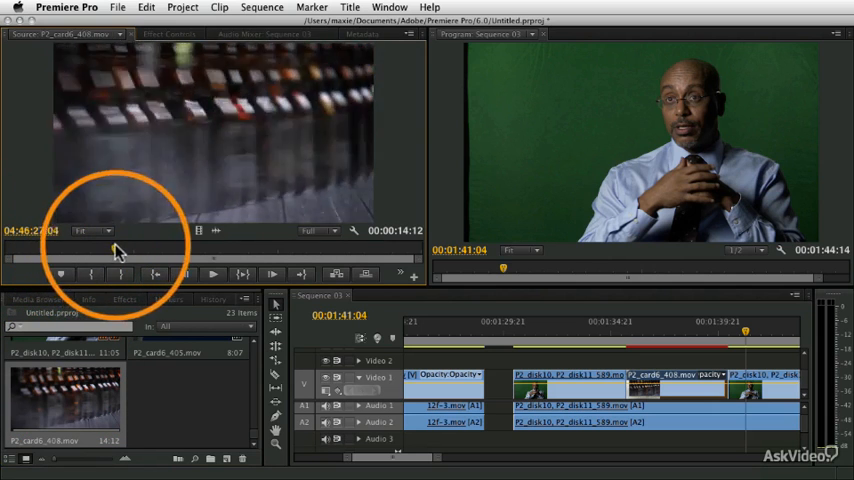
Scrub P2_card6_408 to a later start frame and mark an In point, giving 8:19 duration.
drag(118, 250, 175, 250)
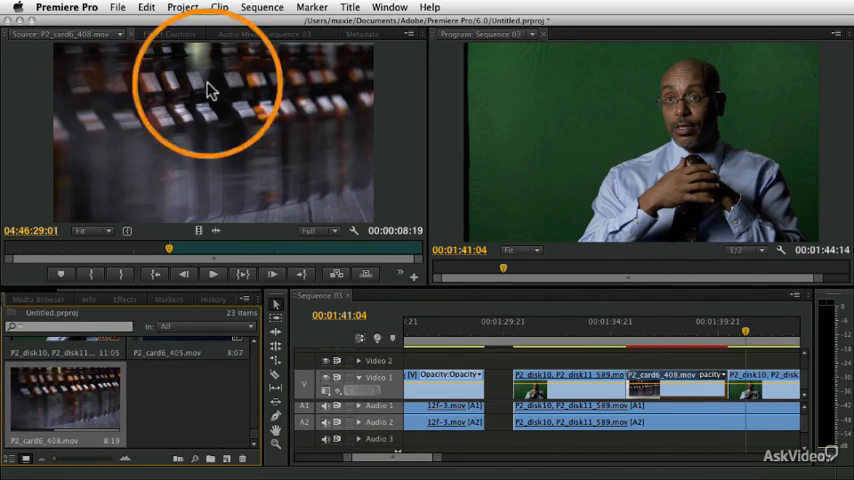
Replace the sequence shot again from the bin, starting at P2_card6_408's In point.
click(219, 7)
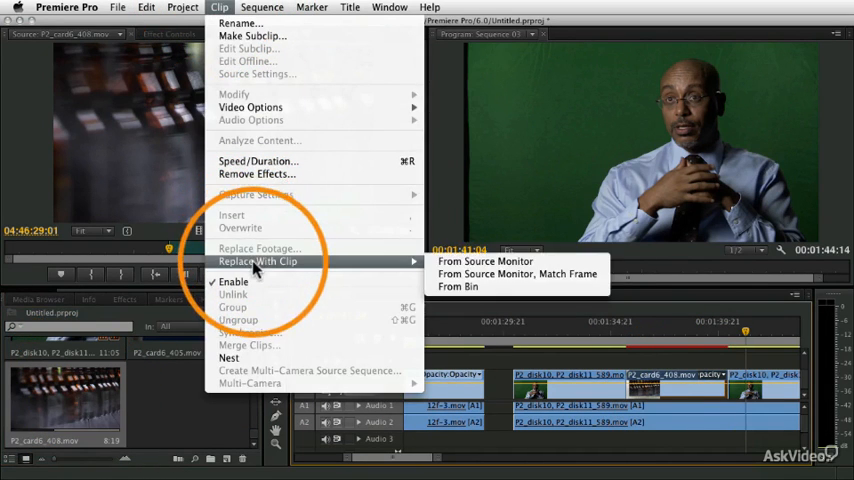
click(485, 261)
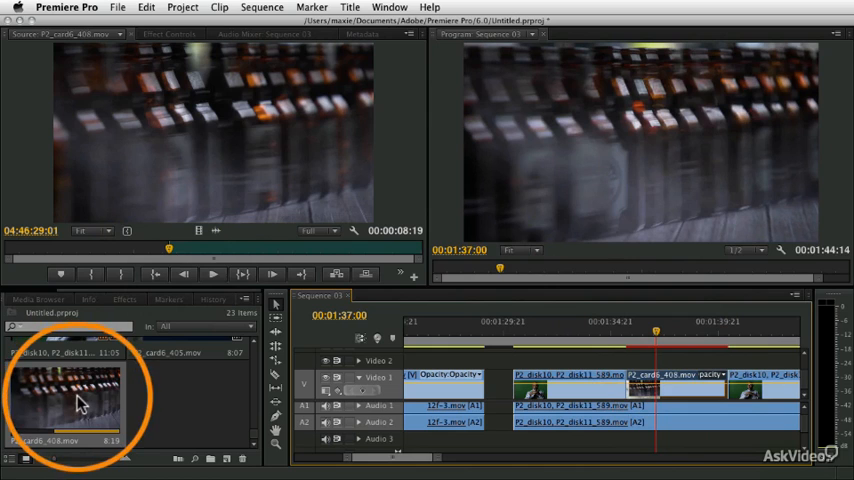
mouse_move(188, 270)
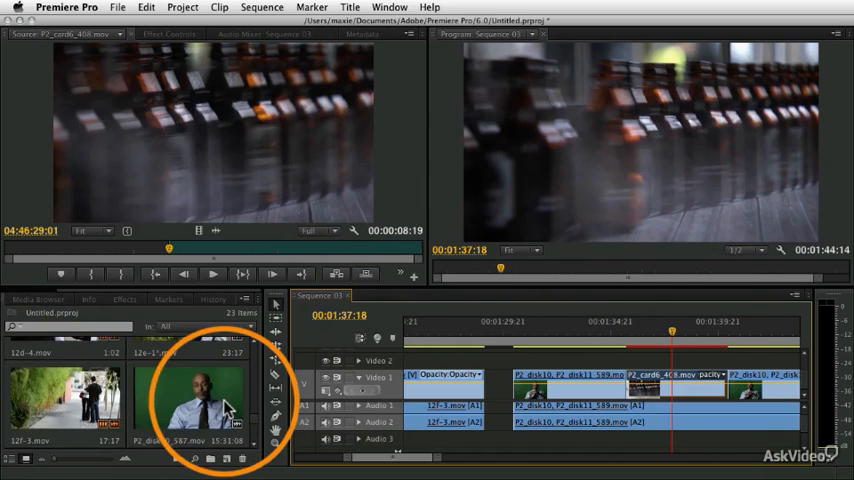
Switch the Project panel to List View, select a disk10 clip, then the P2_card6_408 shot.
click(24, 458)
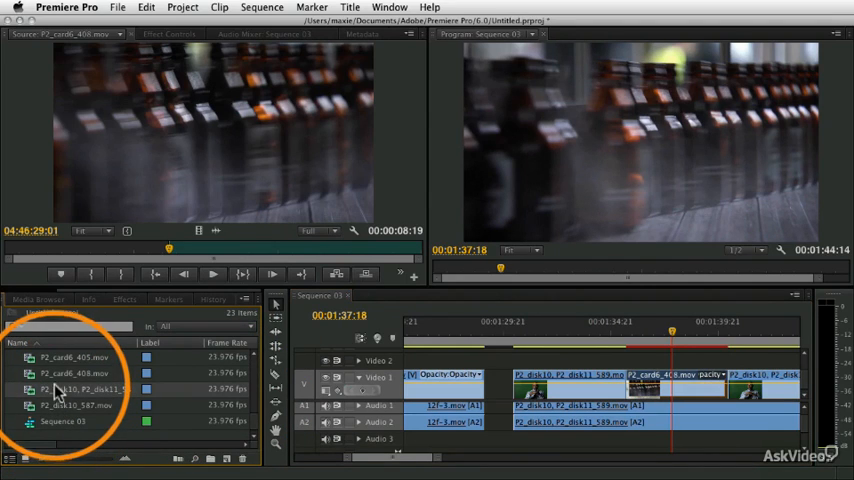
click(75, 389)
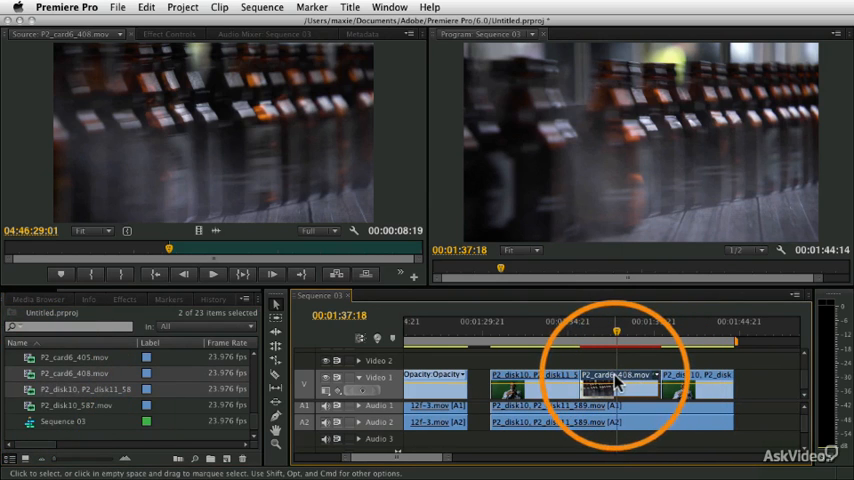
click(219, 7)
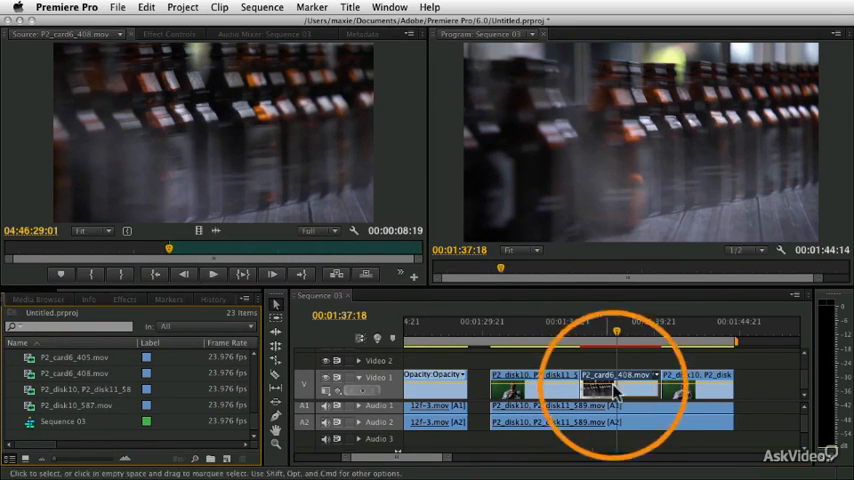
Open Replace With Clip for the P2_card6_408 shot, where From Bin is greyed out.
click(261, 7)
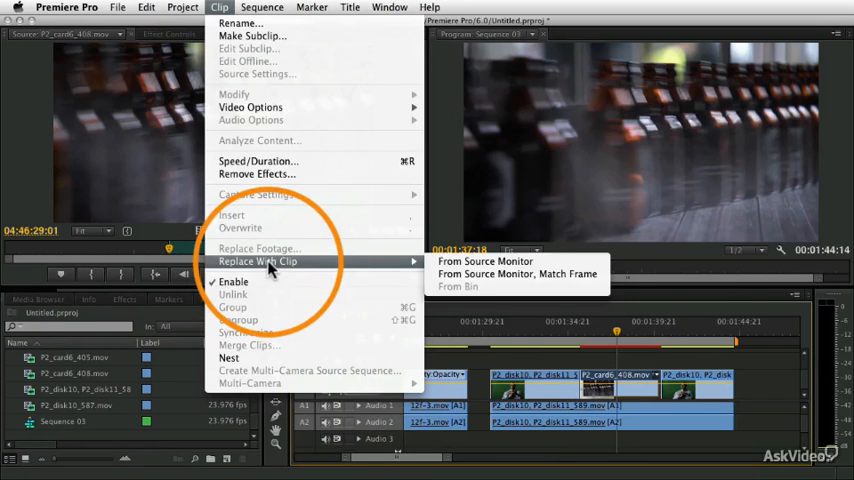
mouse_move(470, 292)
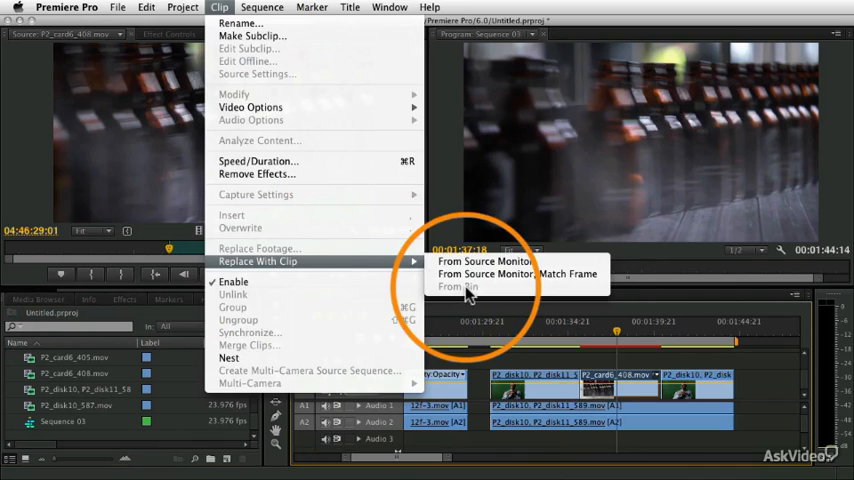